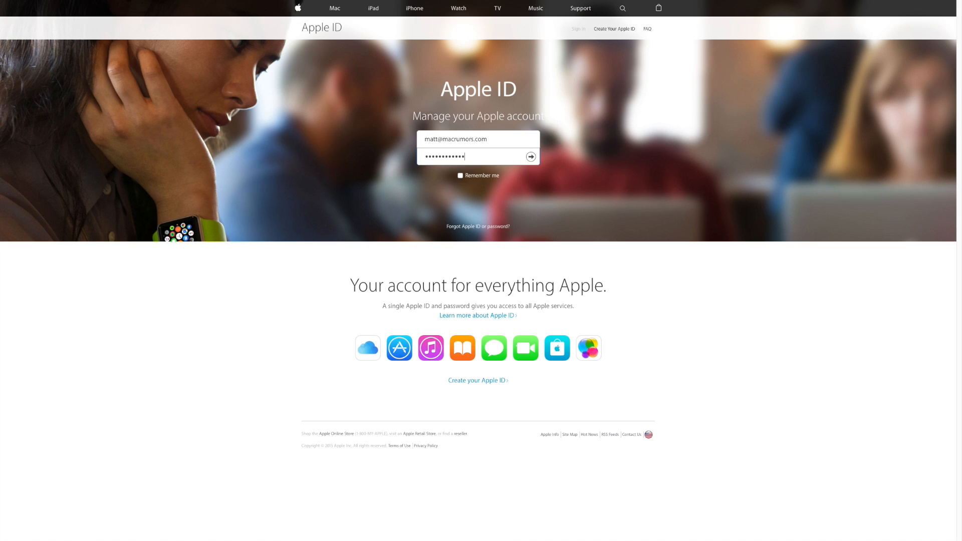
Sign in to the Apple ID account to reach the security-question identity check
click(530, 157)
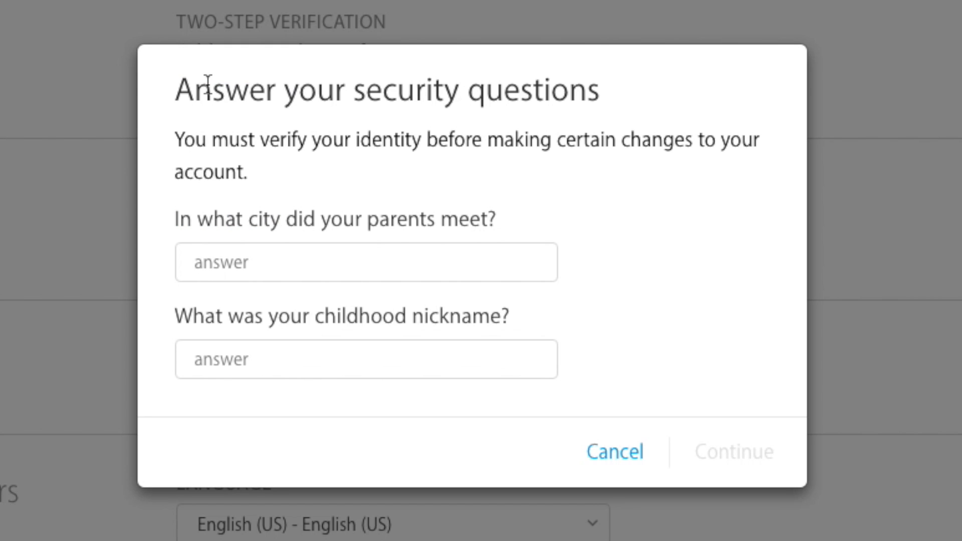
mouse_move(263, 247)
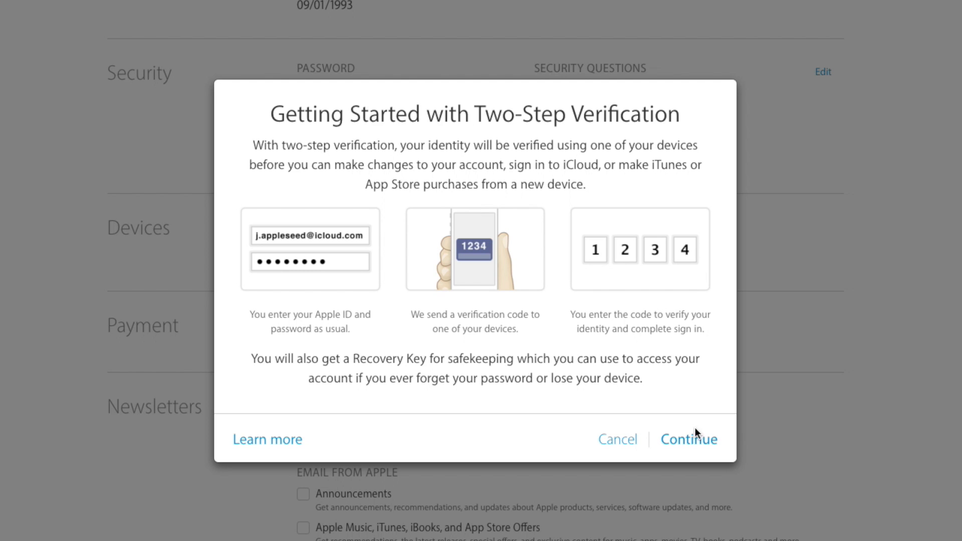
click(689, 439)
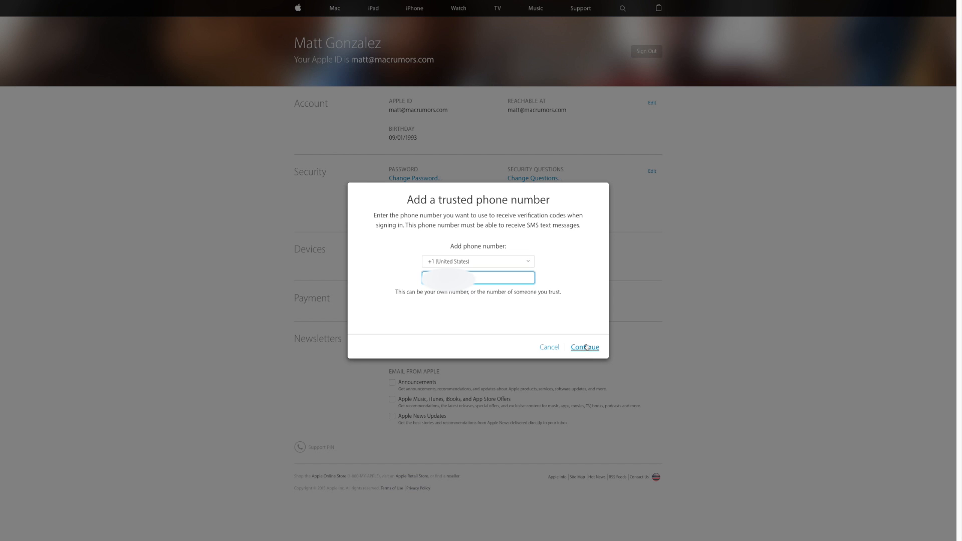
click(583, 347)
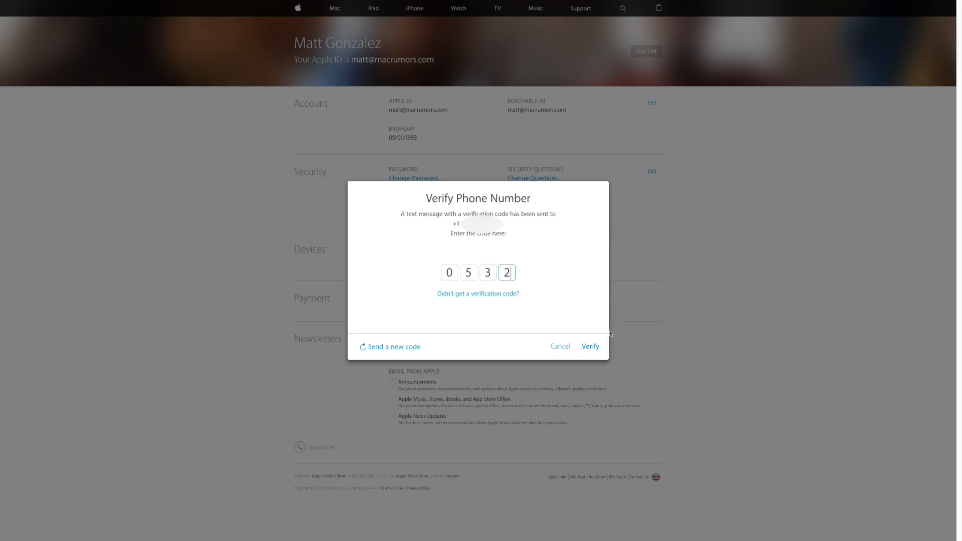
click(590, 346)
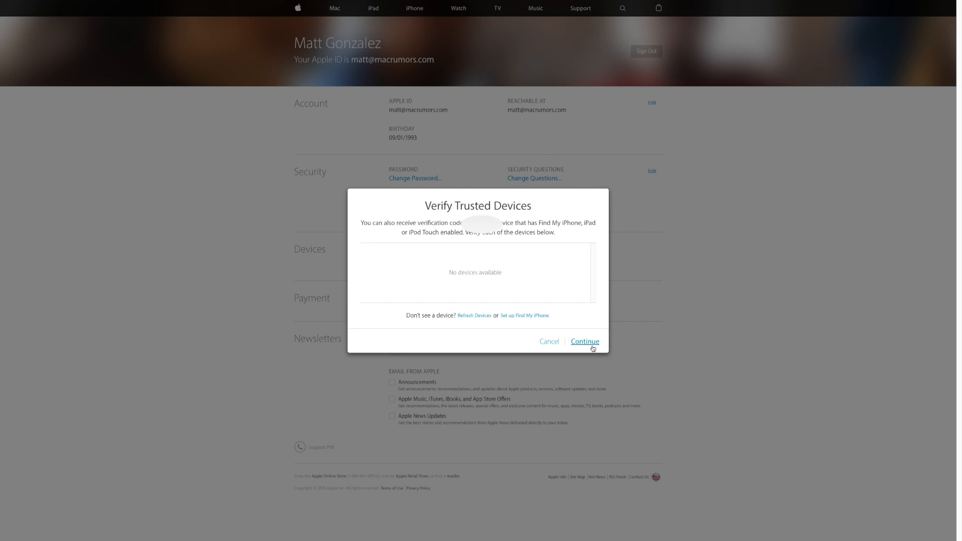
Refresh trusted devices so the iPad Pro appears, then continue to the recovery key
click(474, 315)
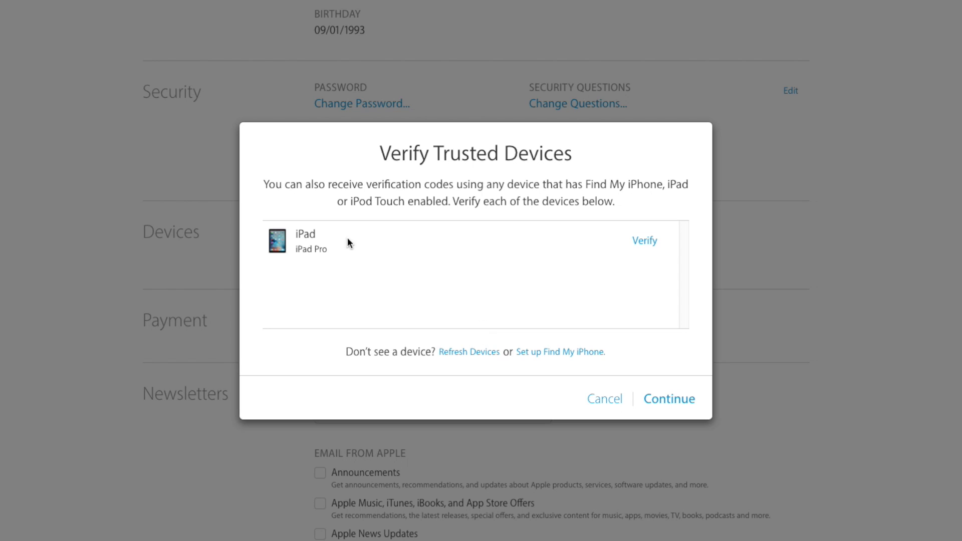
mouse_move(667, 264)
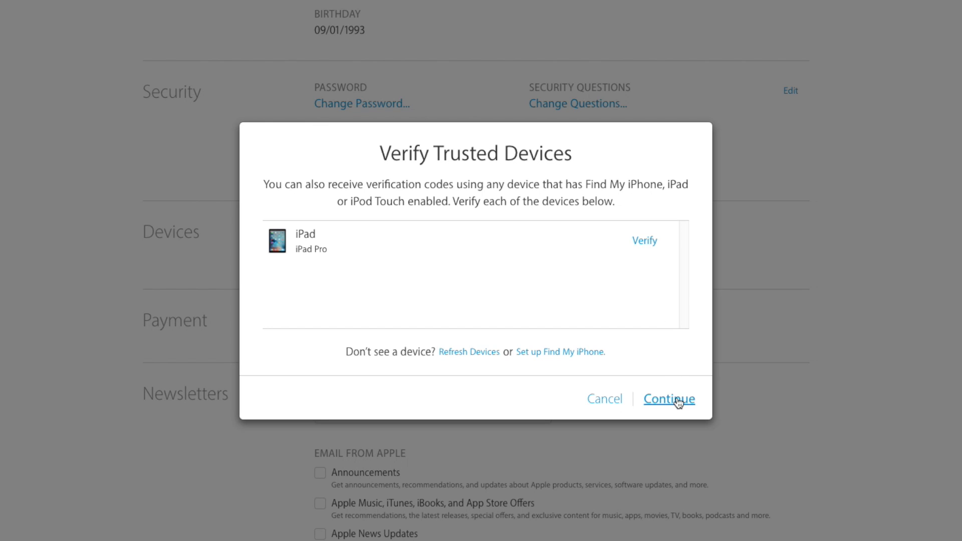
click(668, 399)
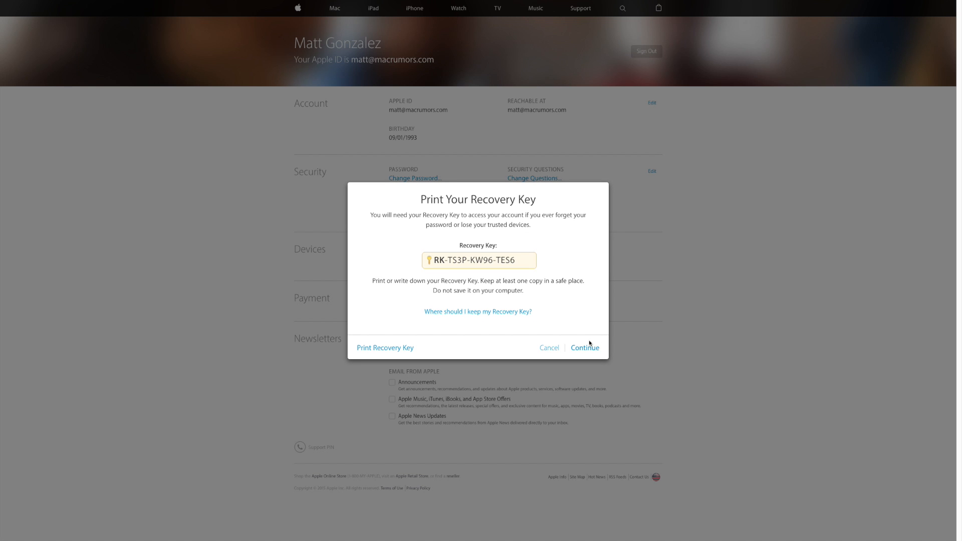
mouse_move(707, 372)
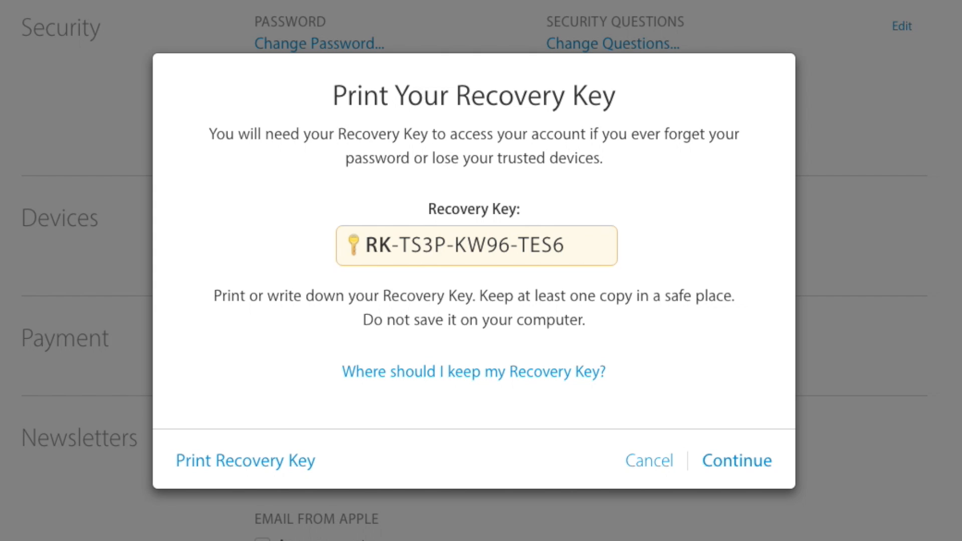
mouse_move(461, 348)
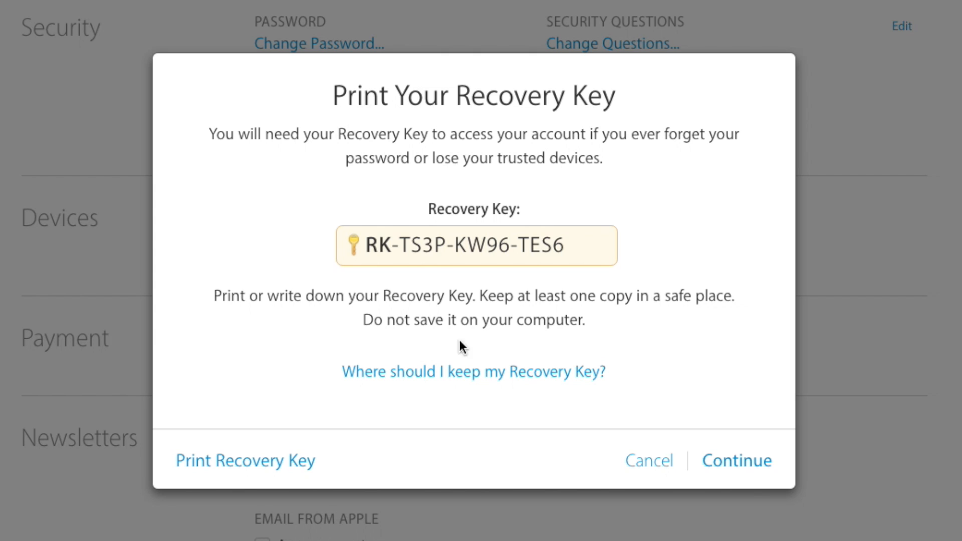
mouse_move(720, 344)
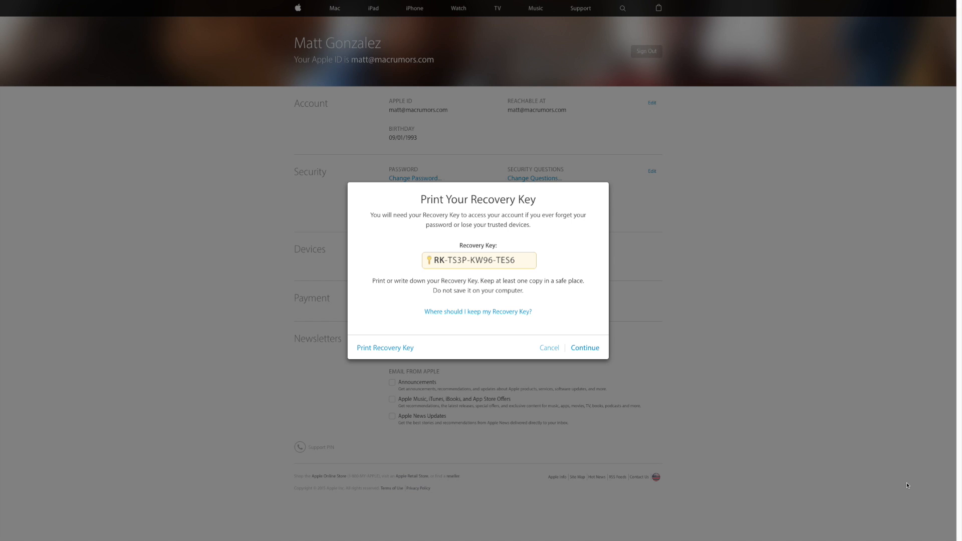
click(585, 347)
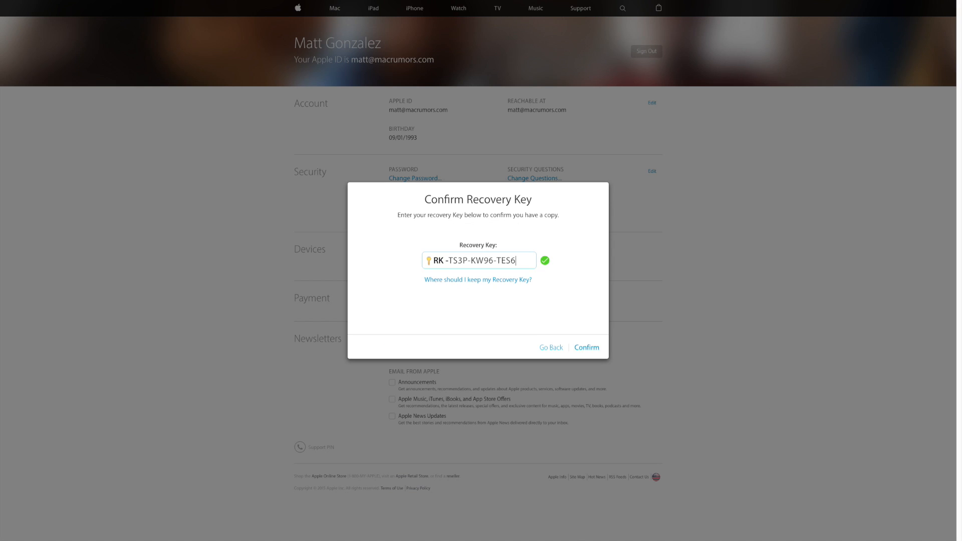
click(587, 348)
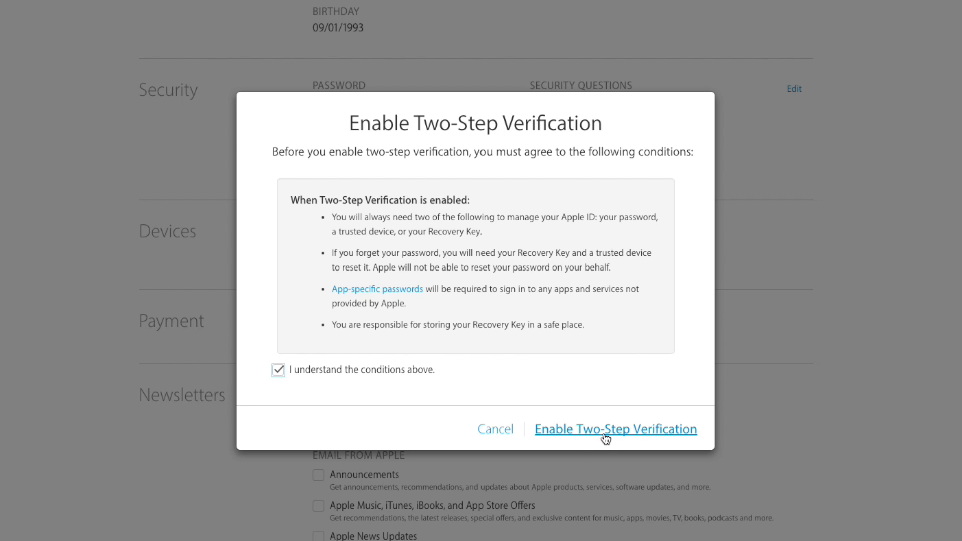
Enable two-step verification, then sign in again so a verification code is requested
click(616, 428)
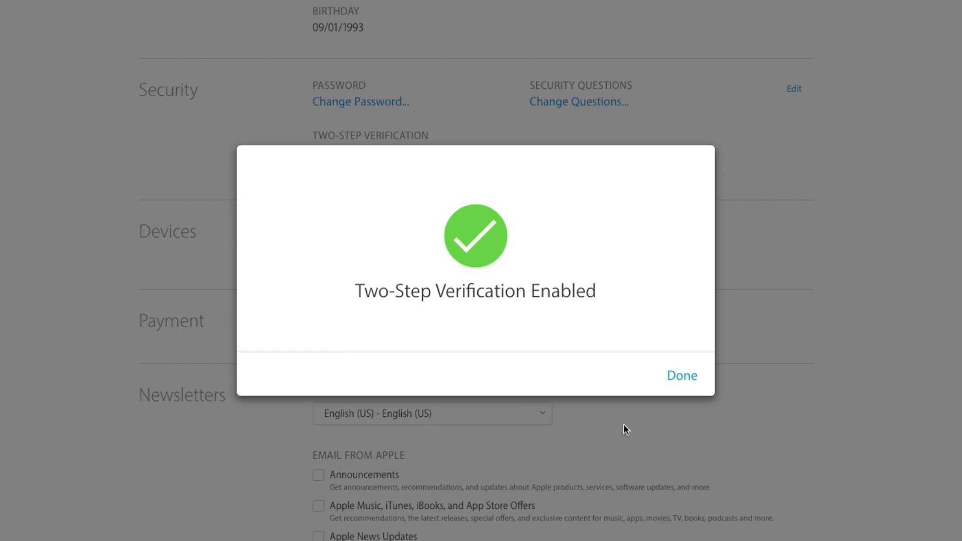
click(681, 375)
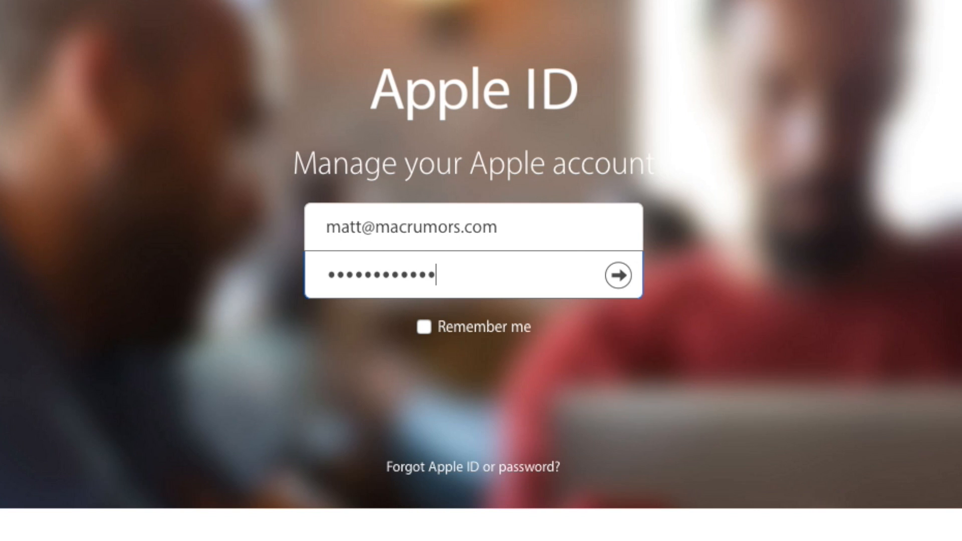
click(619, 275)
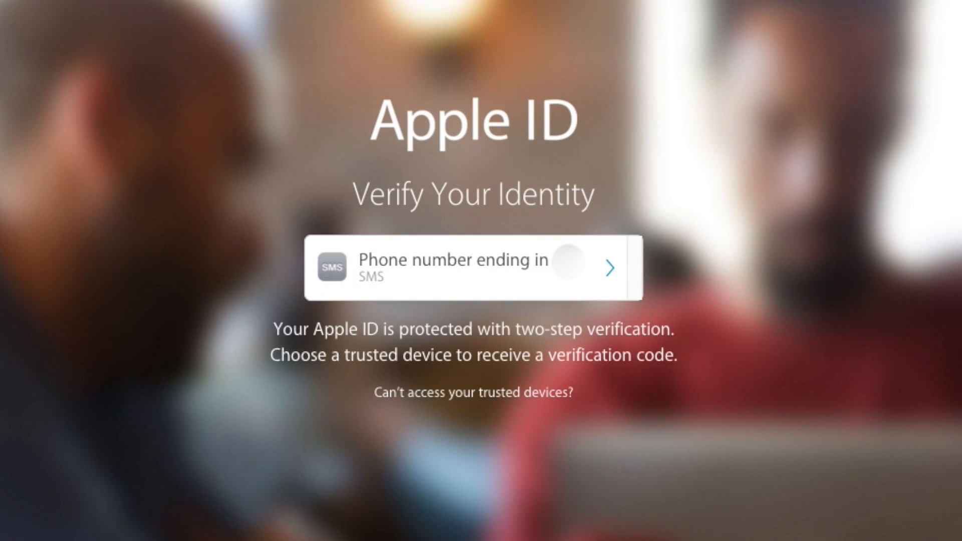